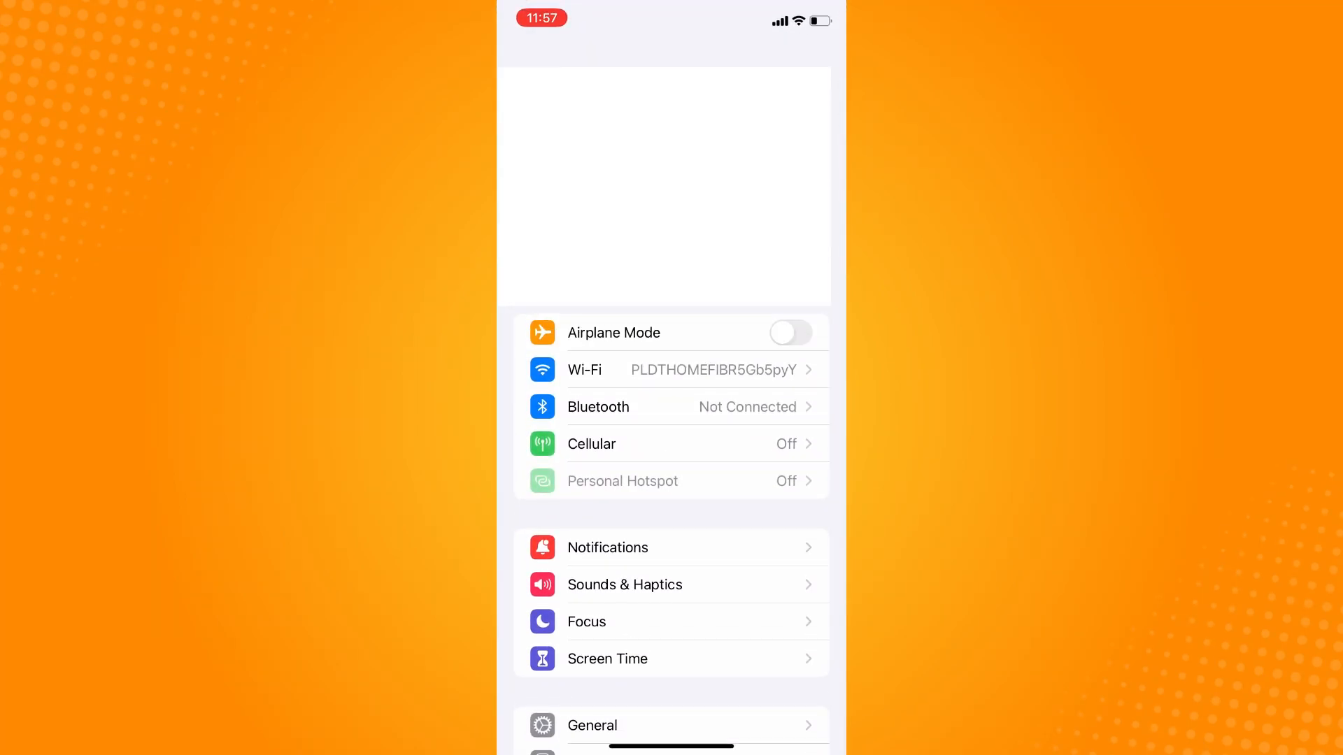
Reach iPhone Storage under General, showing 112.1 GB of 128 GB used.
scroll(down, 3)
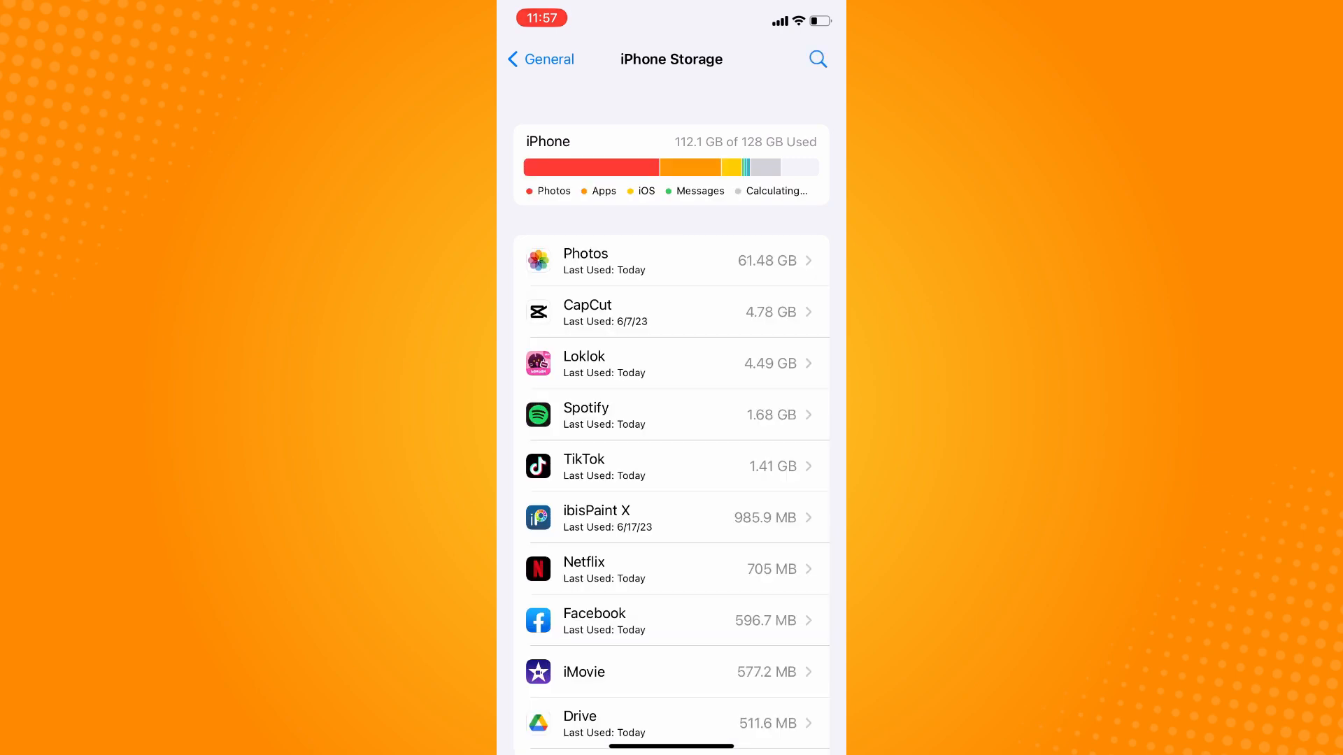
Scroll the iPhone Storage app list to find Outlook's storage entry.
scroll(up, 3)
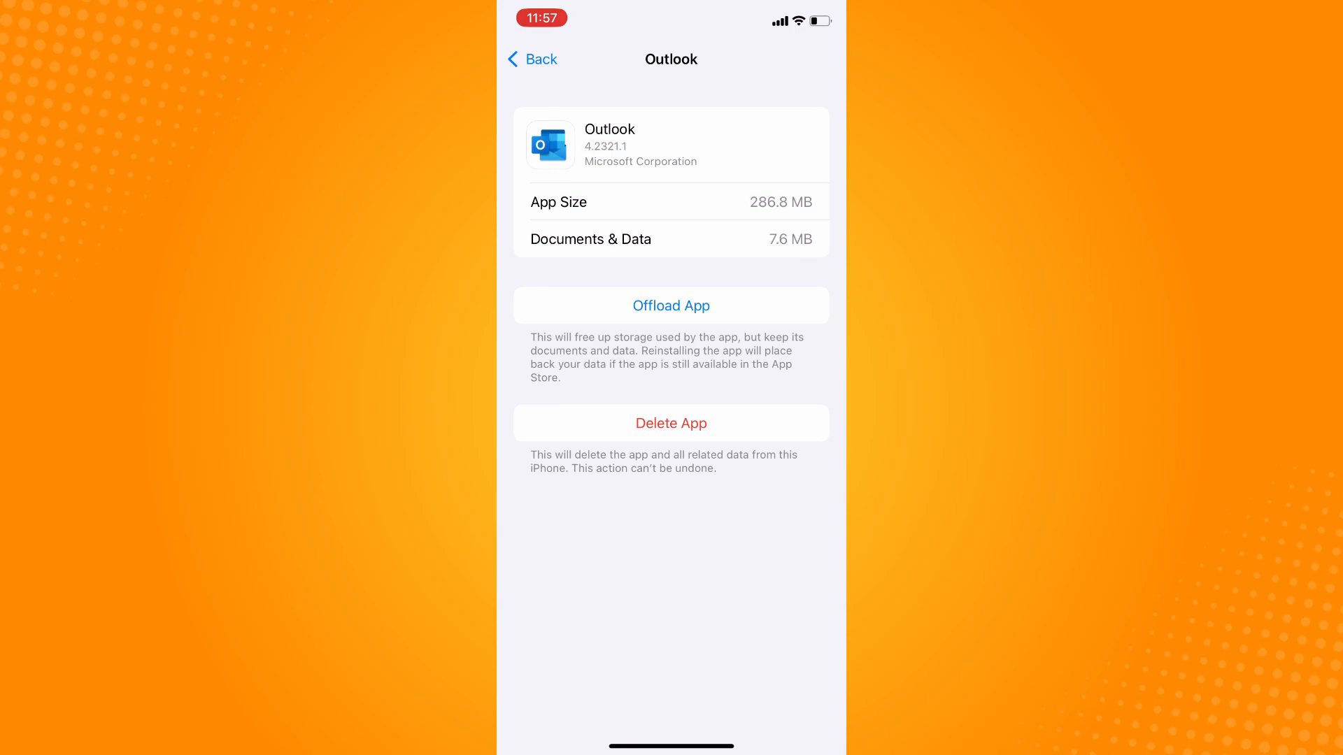
Offload Outlook keeping its documents and data, then reinstall it.
click(670, 307)
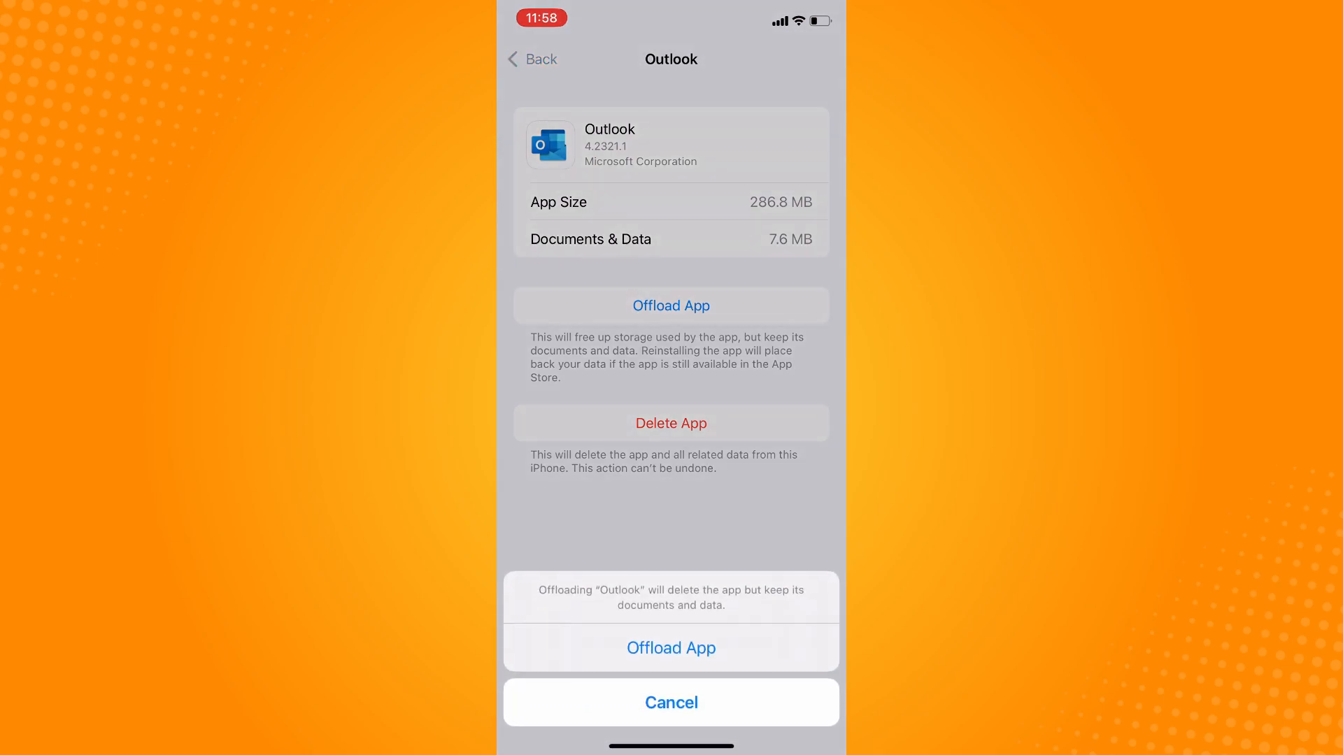
click(670, 648)
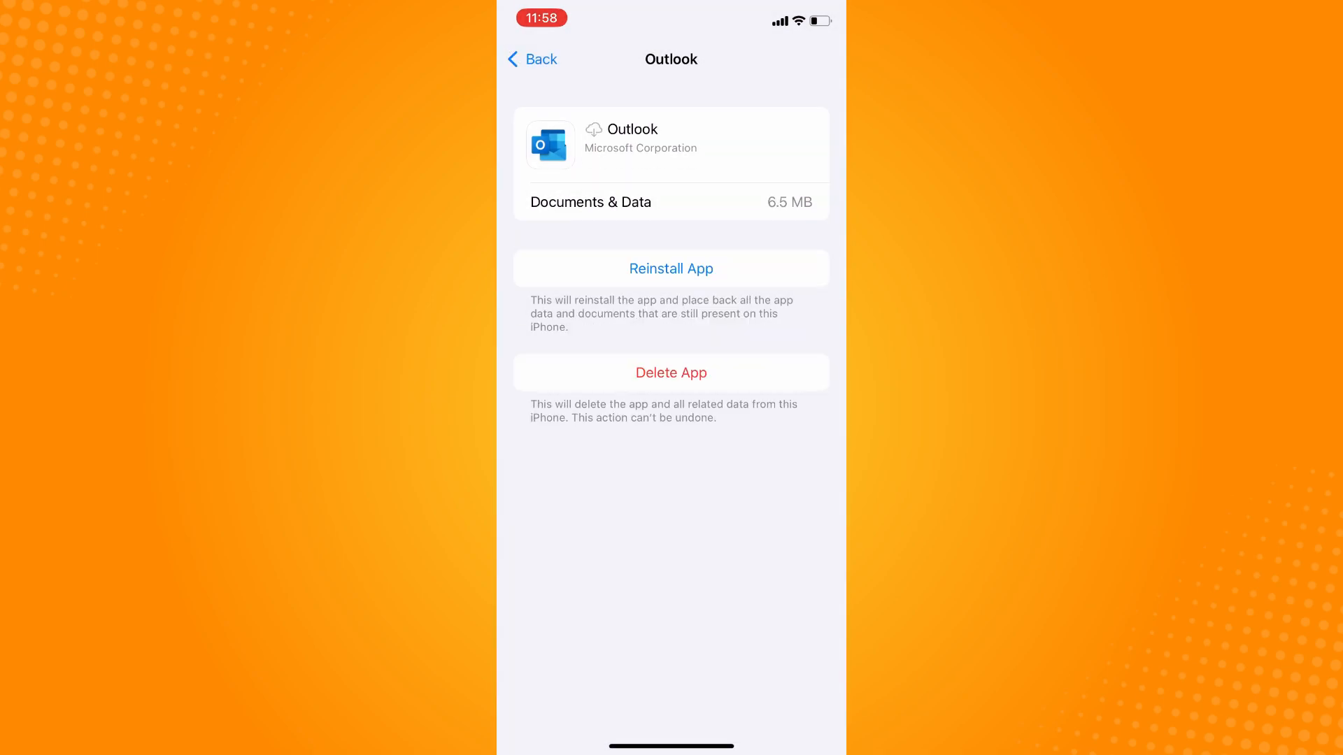
click(670, 268)
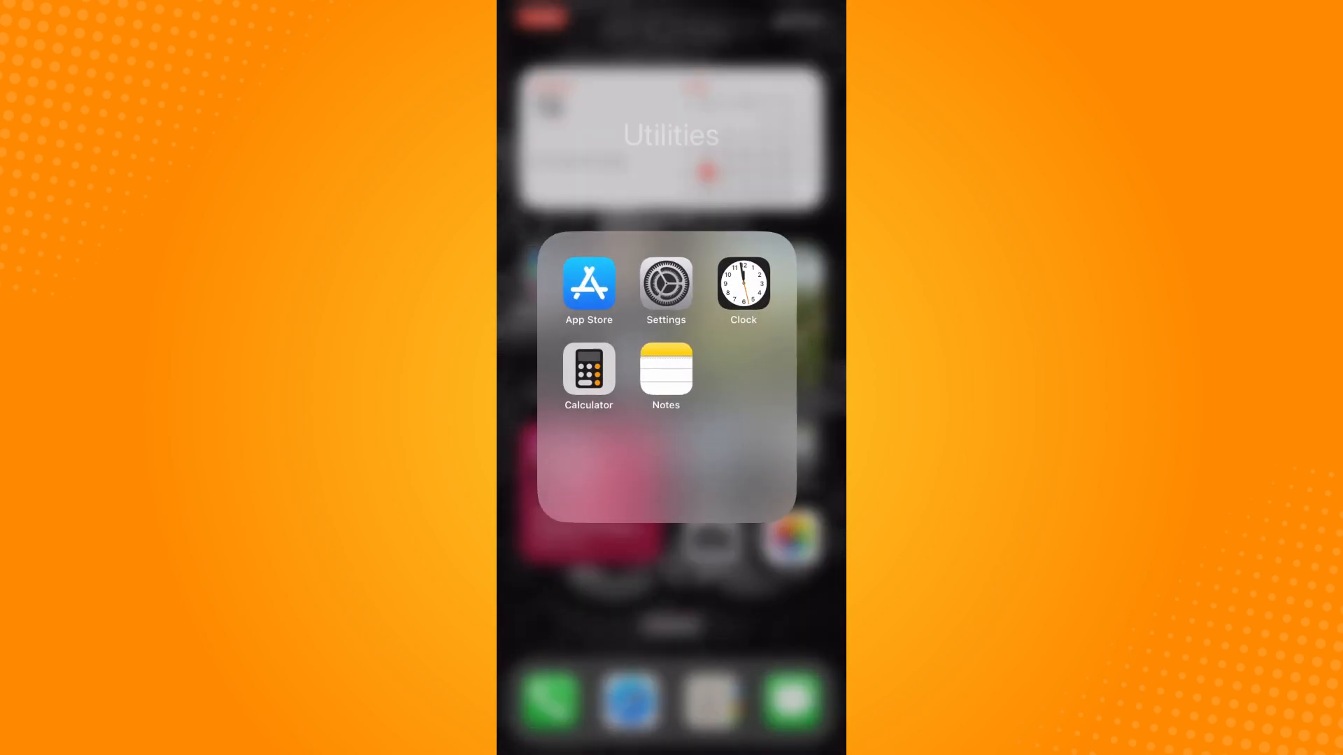
Launch the App Store and view Microsoft Outlook's product page for updates.
click(589, 284)
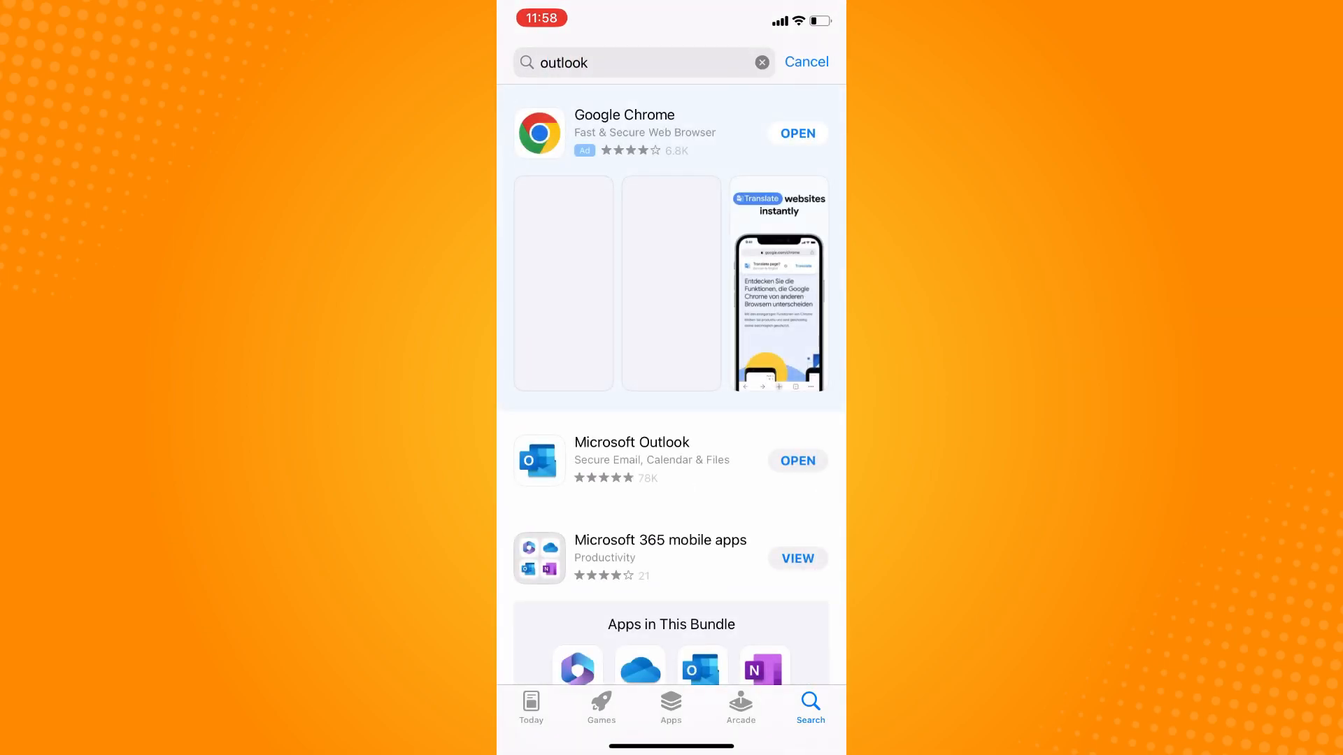
click(631, 442)
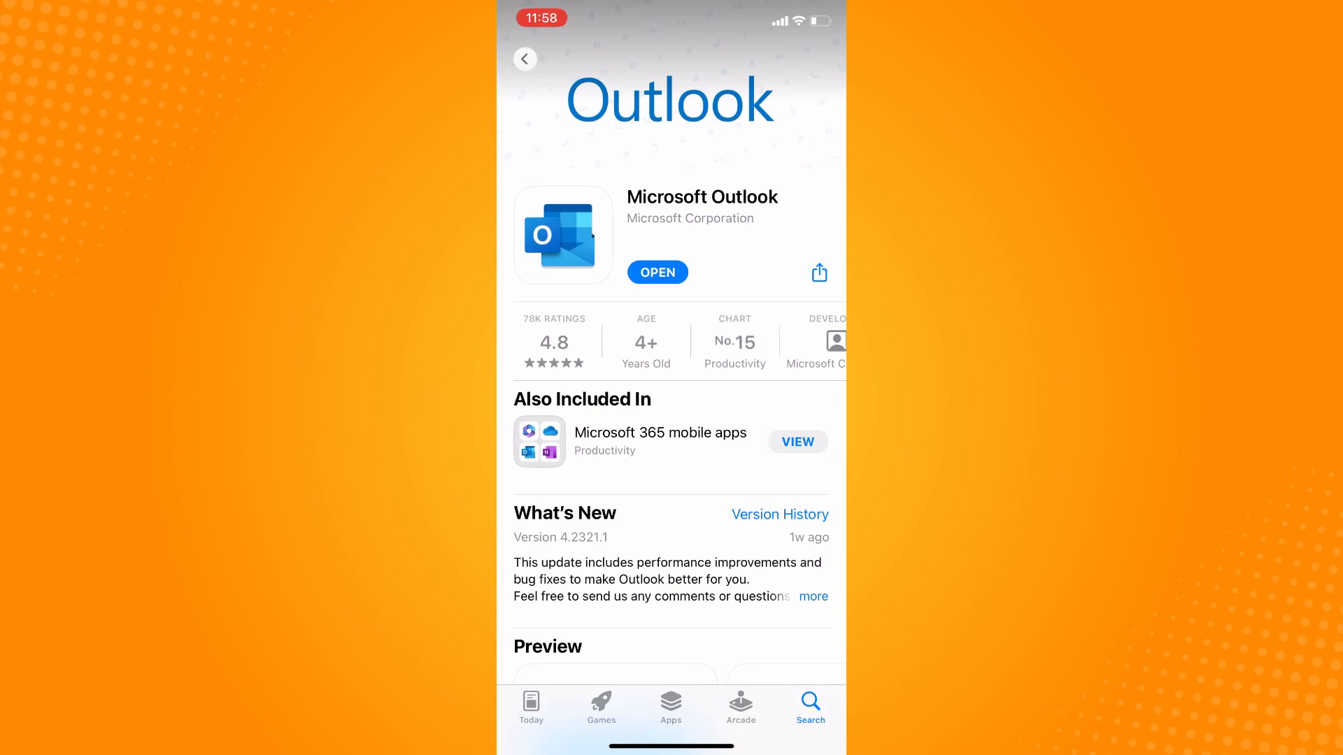